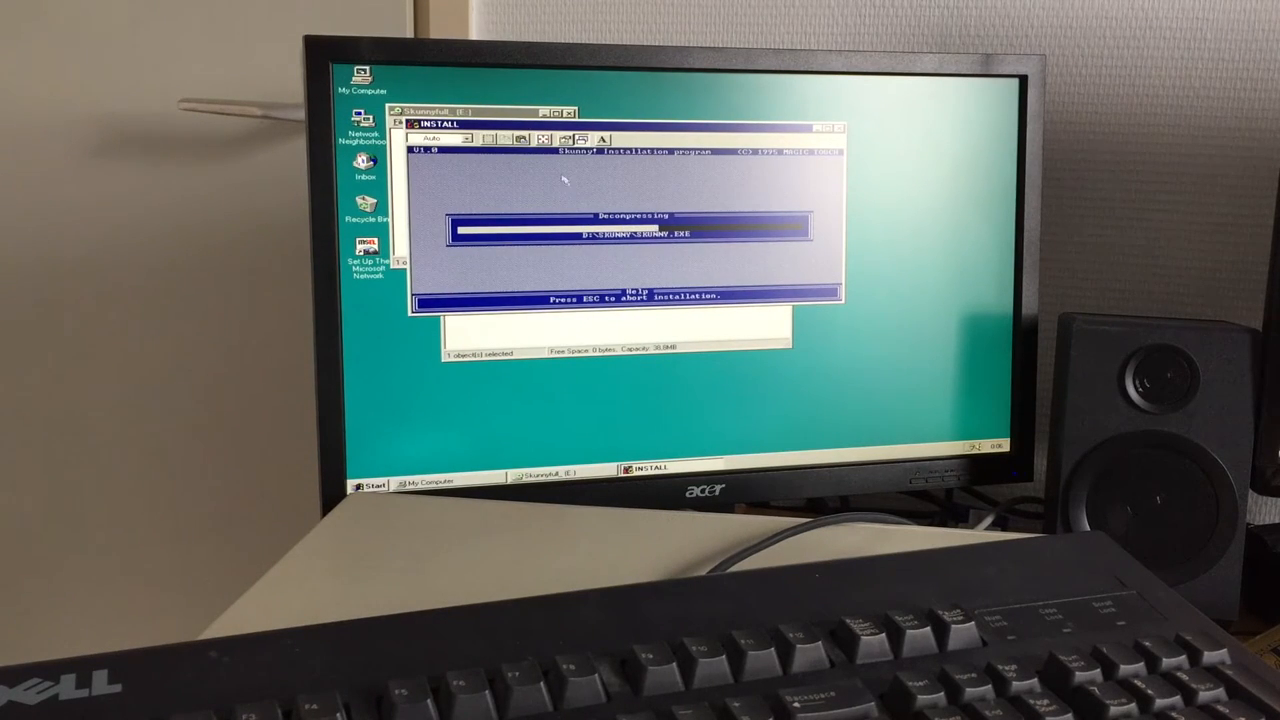
# - Bring up the desktop context menu while the Skunny installer decompresses its files
pyautogui.rightClick(700, 410)
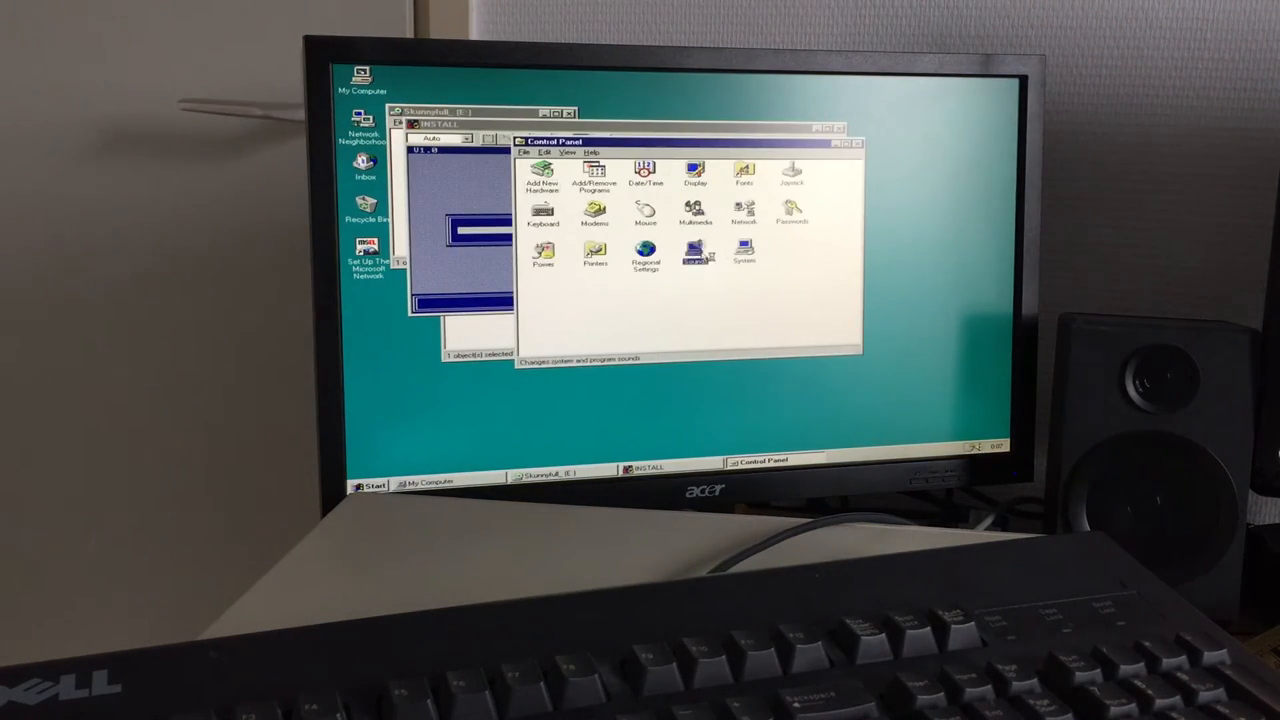
pyautogui.doubleClick(695, 258)
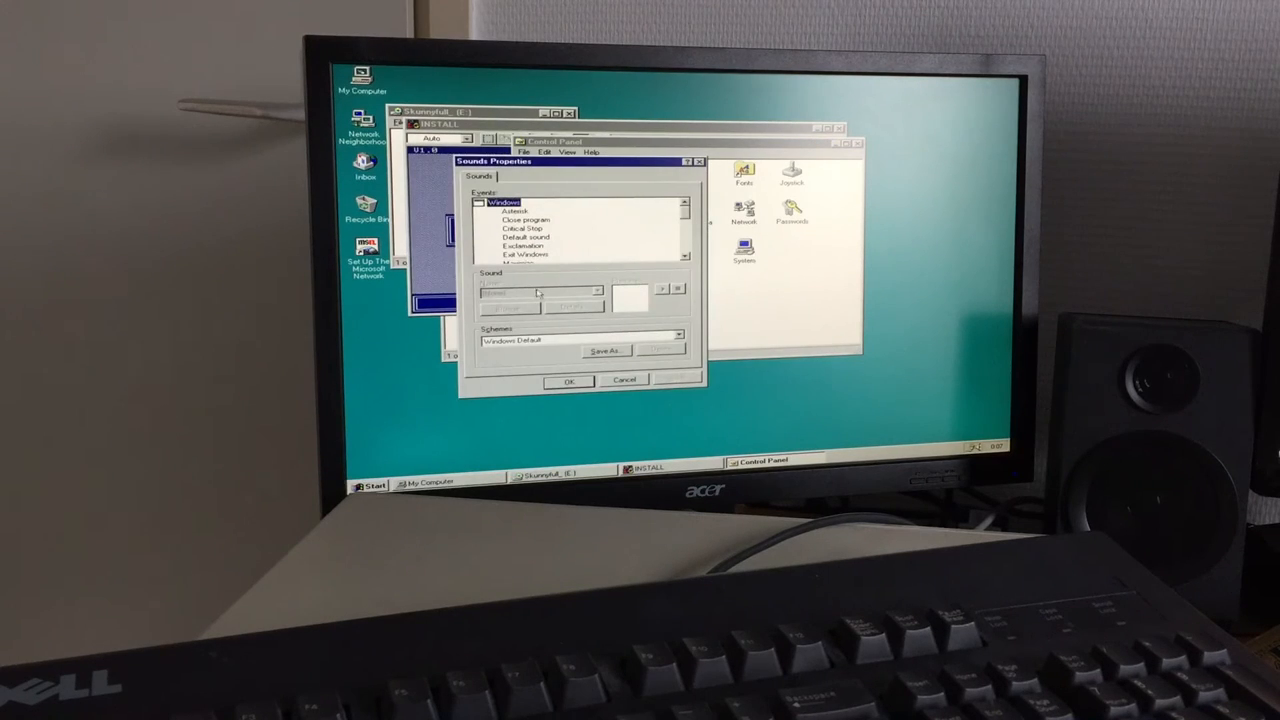
pyautogui.scroll(-3)
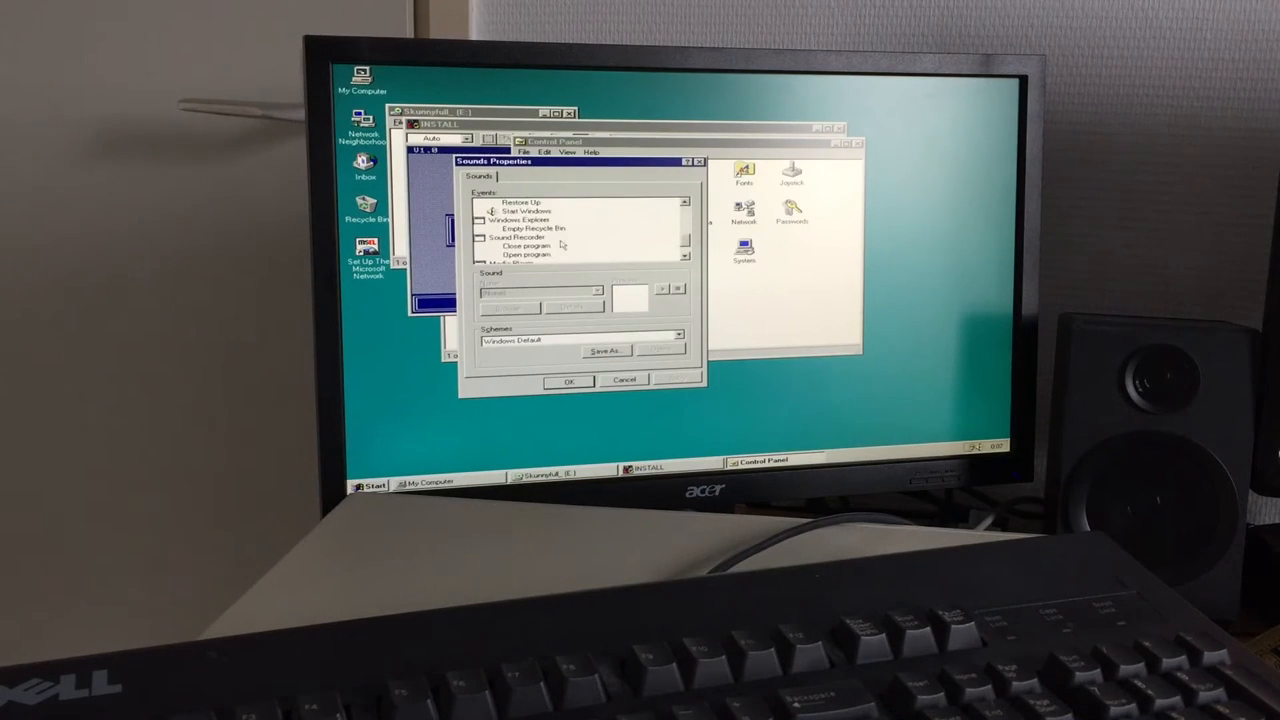
pyautogui.click(525, 211)
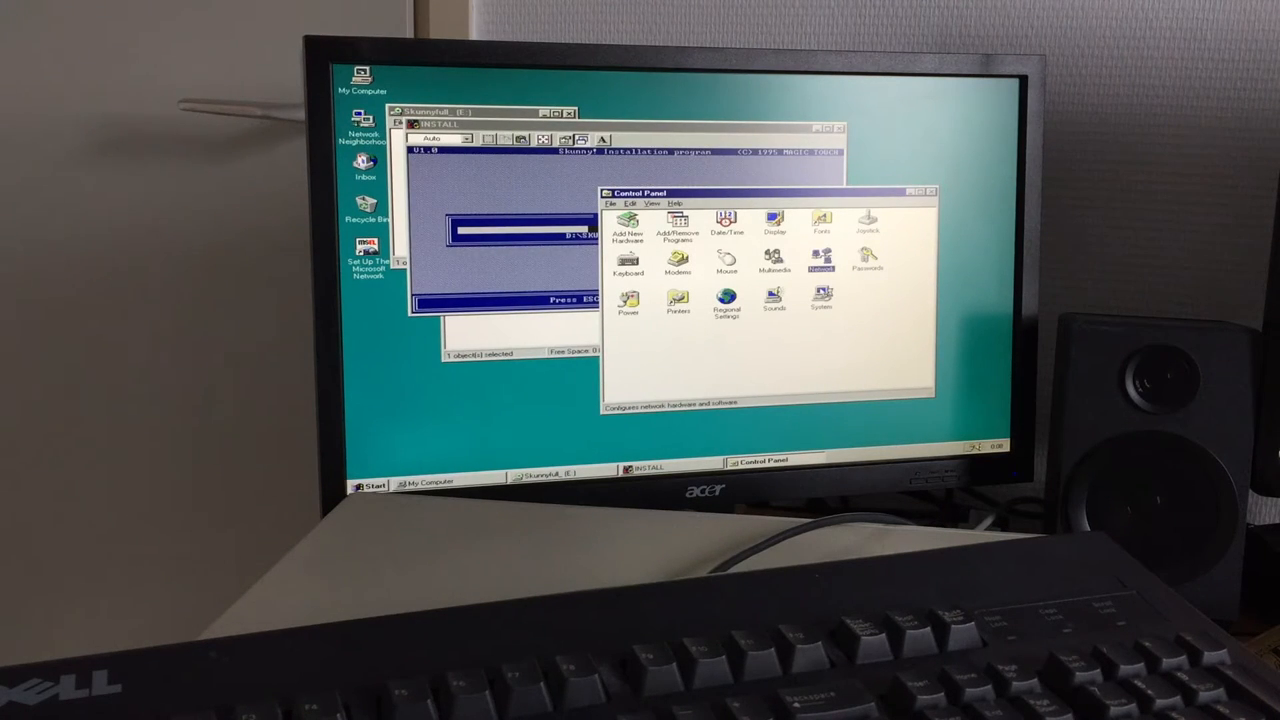
# - Check the TCP/IP protocol properties in the Network settings
pyautogui.doubleClick(820, 260)
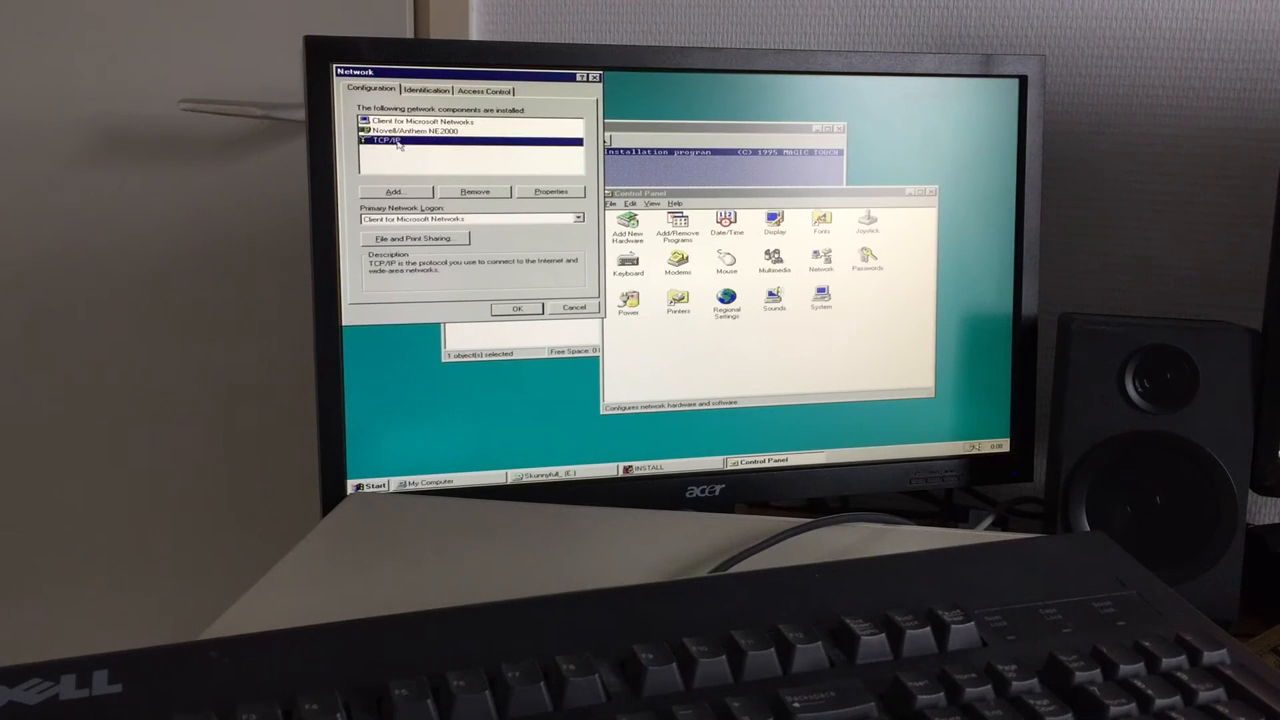
pyautogui.click(550, 191)
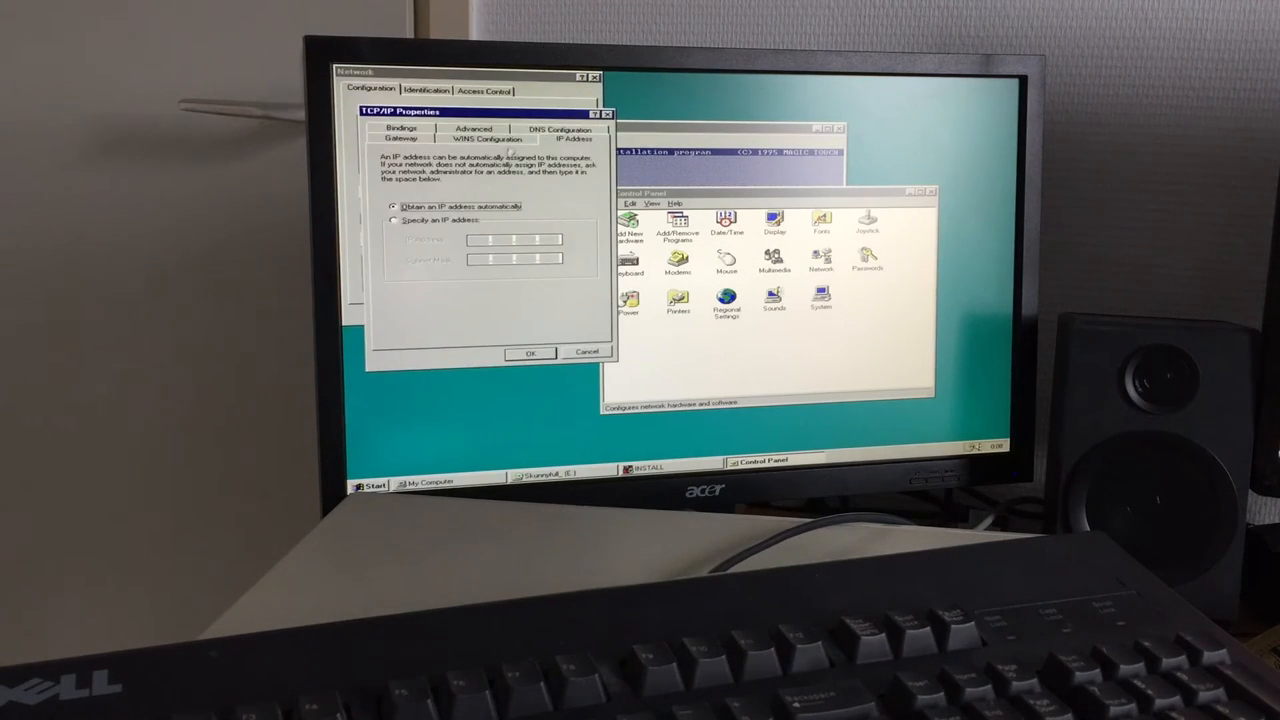
pyautogui.click(586, 352)
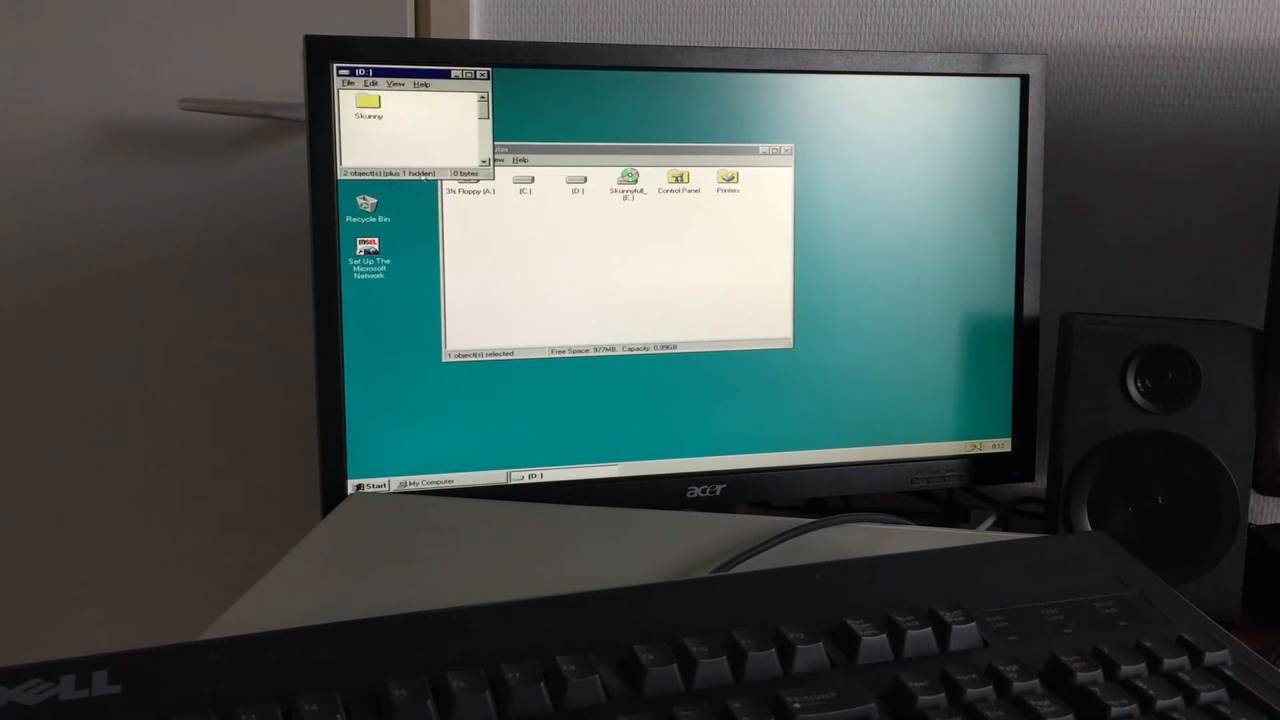
# - Launch the Setup program from the Skunny folder on drive D:
pyautogui.doubleClick(367, 105)
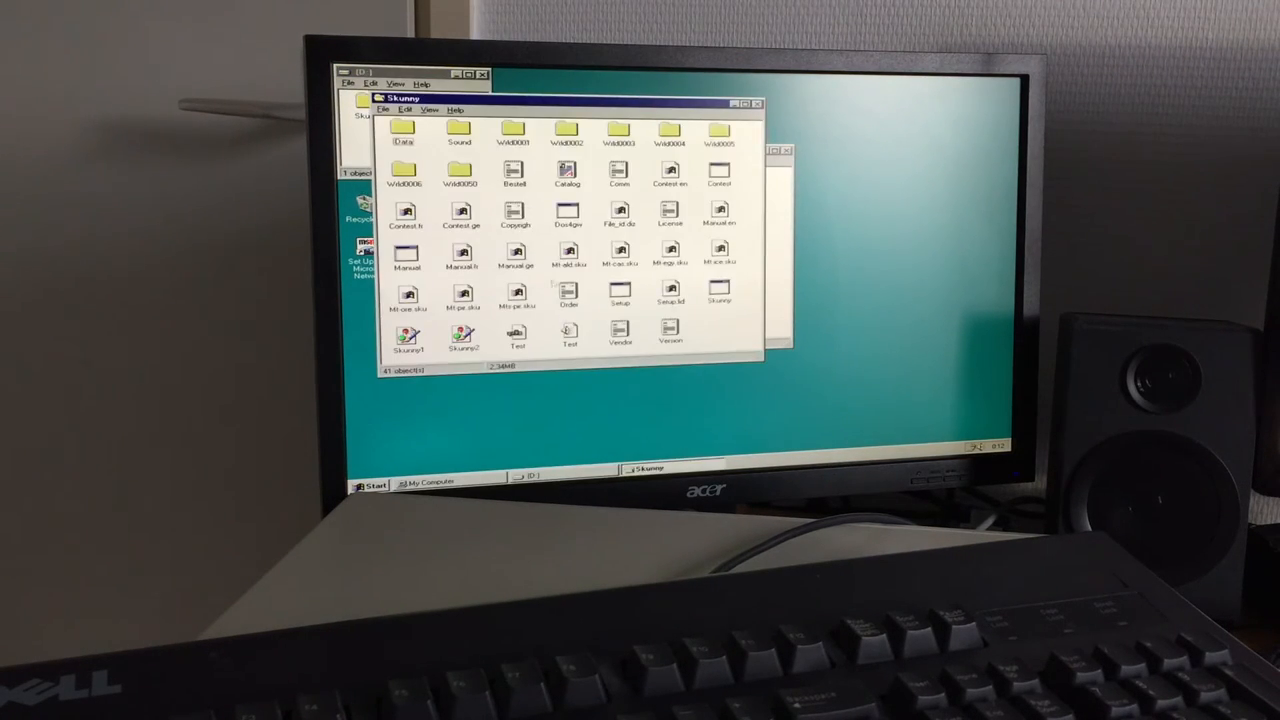
pyautogui.click(619, 295)
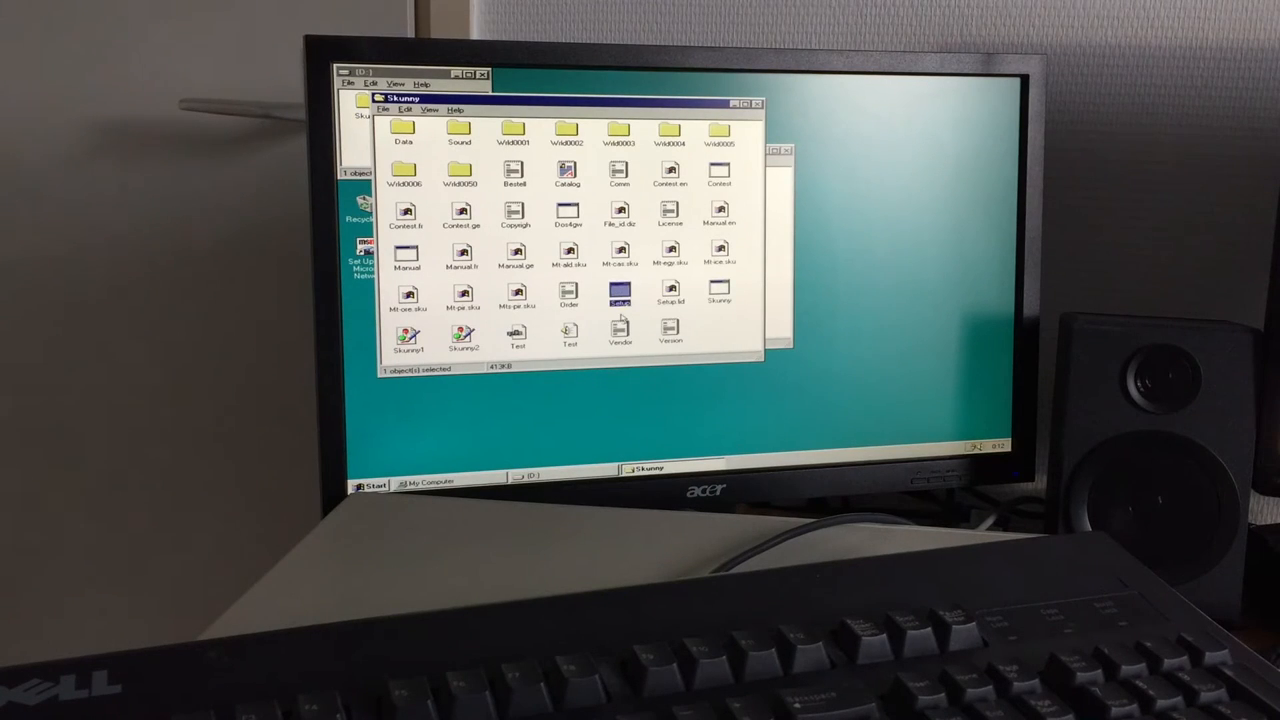
pyautogui.doubleClick(620, 293)
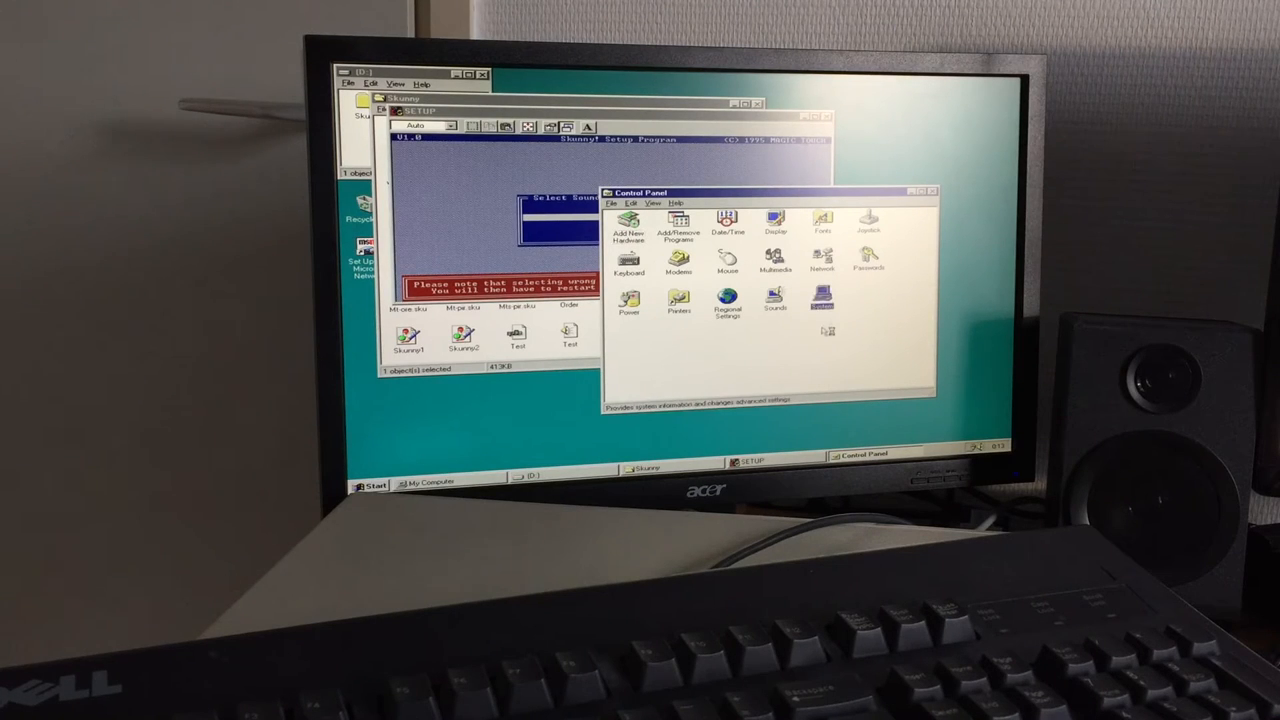
# - View the Sound Blaster 16's resource assignments in Device Manager
pyautogui.doubleClick(823, 300)
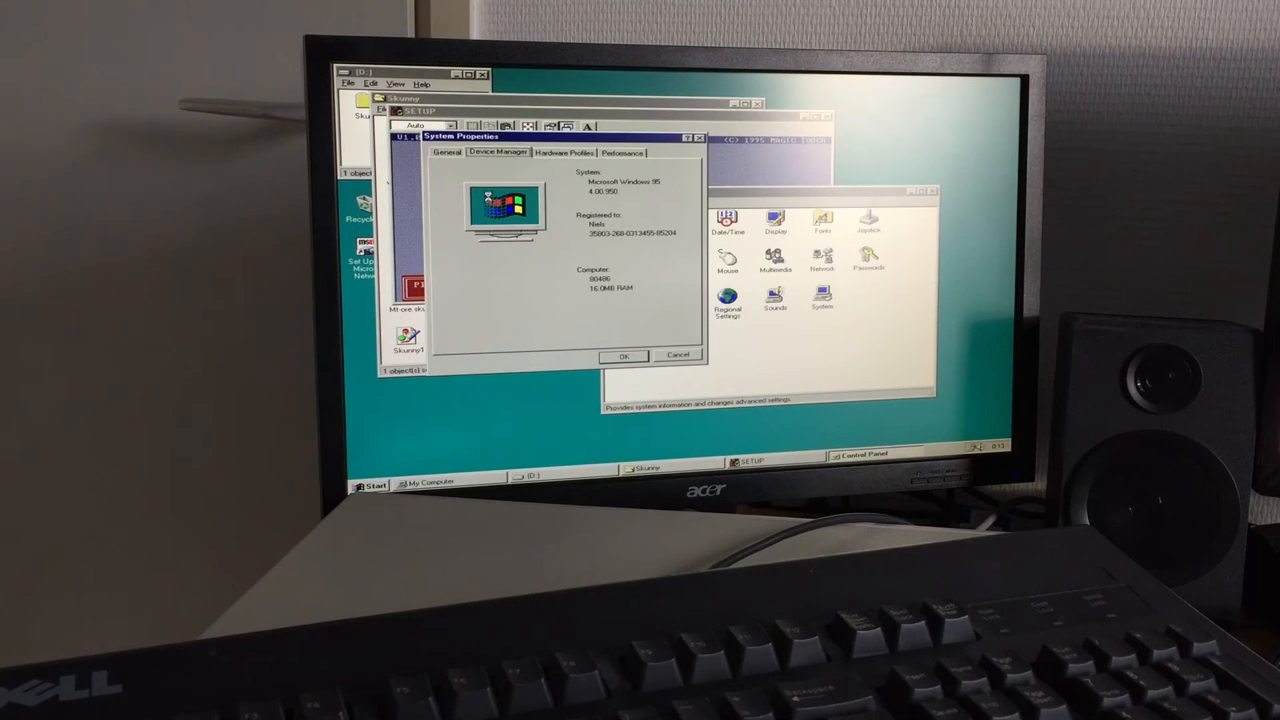
pyautogui.click(496, 152)
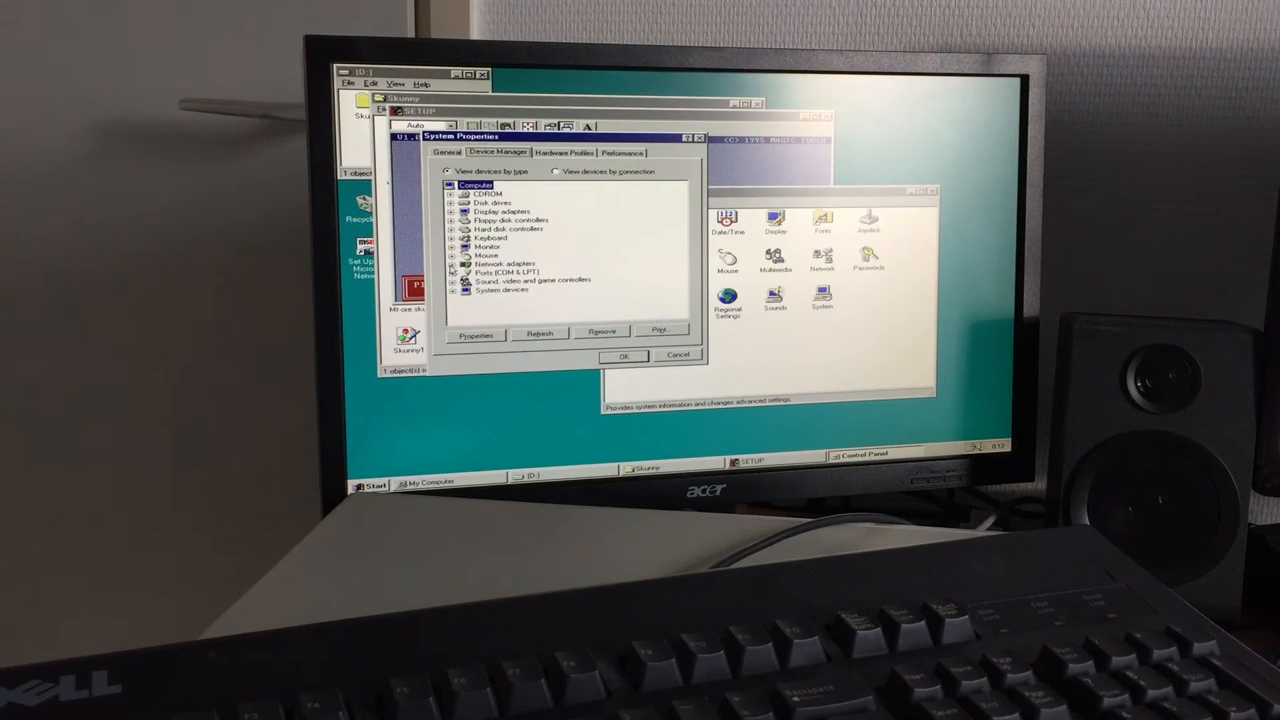
pyautogui.click(454, 280)
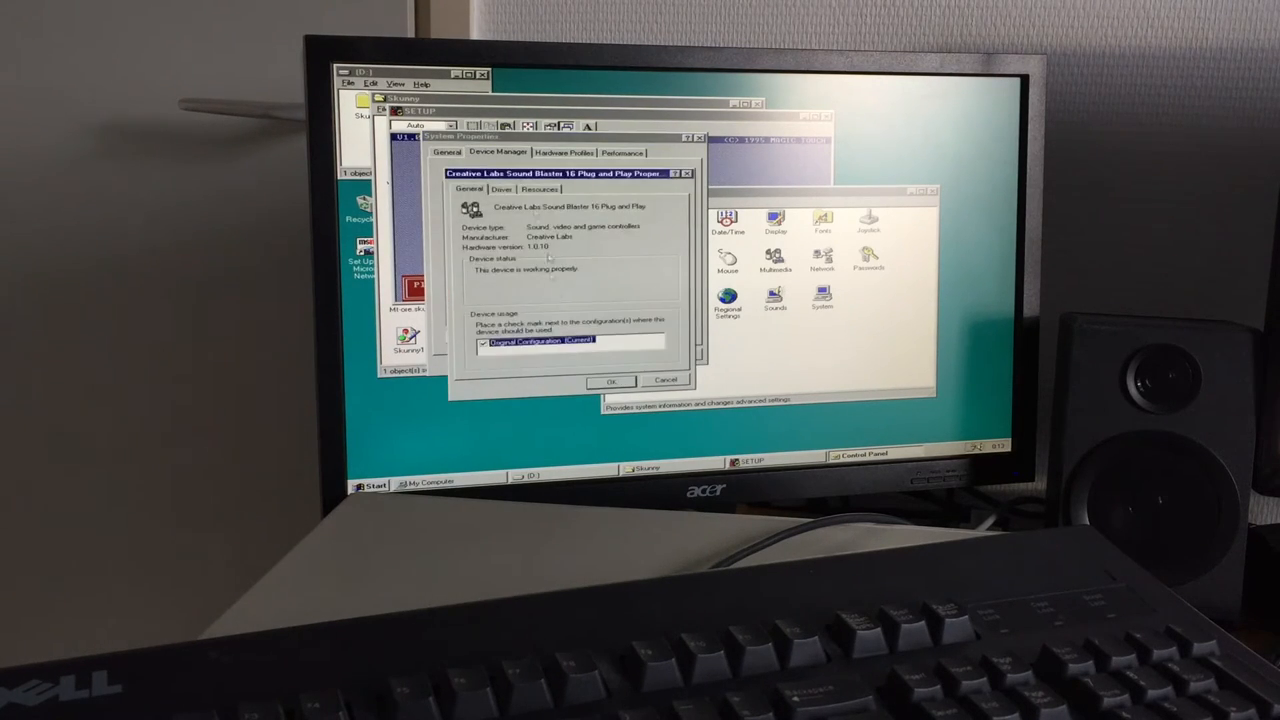
pyautogui.click(539, 189)
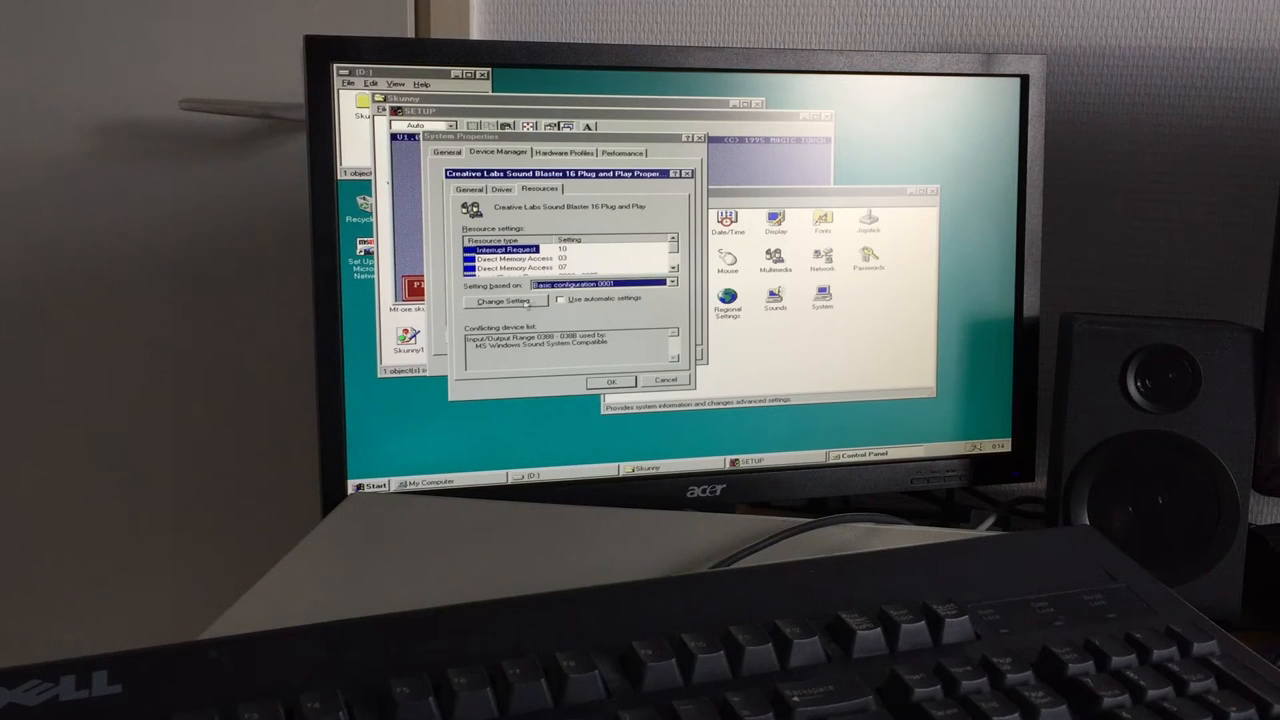
# - Set the Sound Blaster 16 interrupt request to 05
pyautogui.click(503, 301)
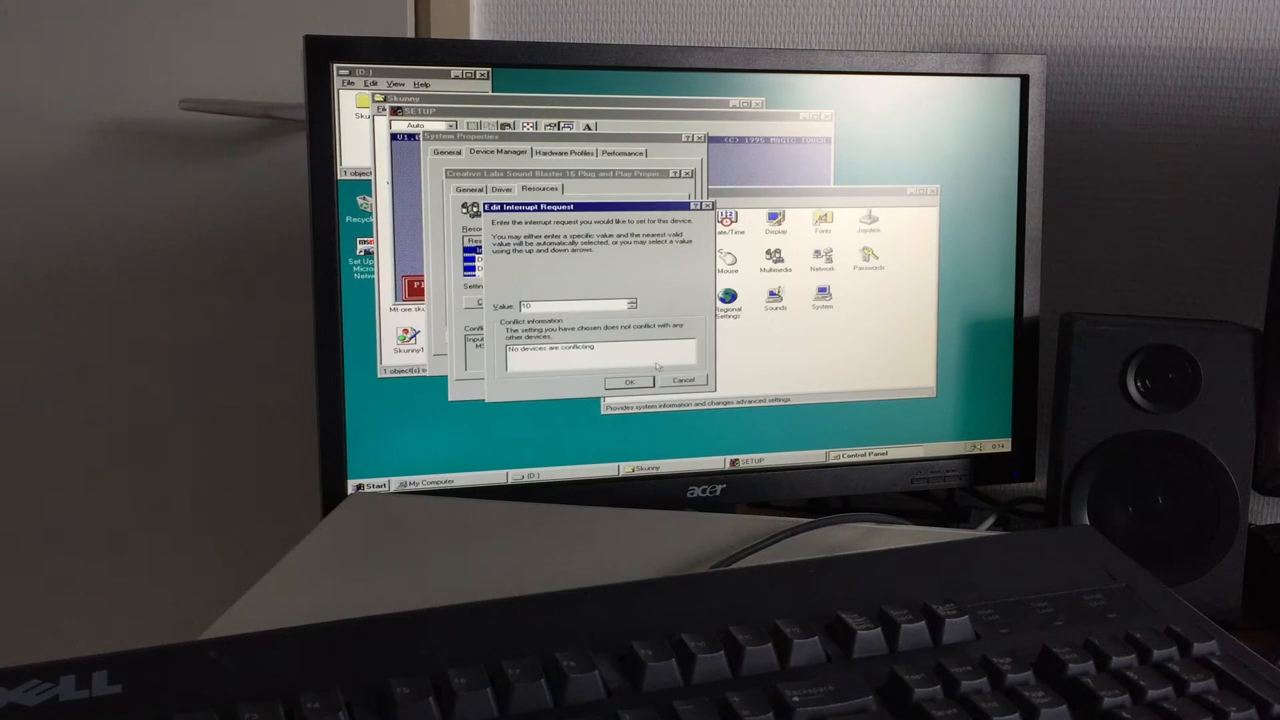
pyautogui.click(629, 381)
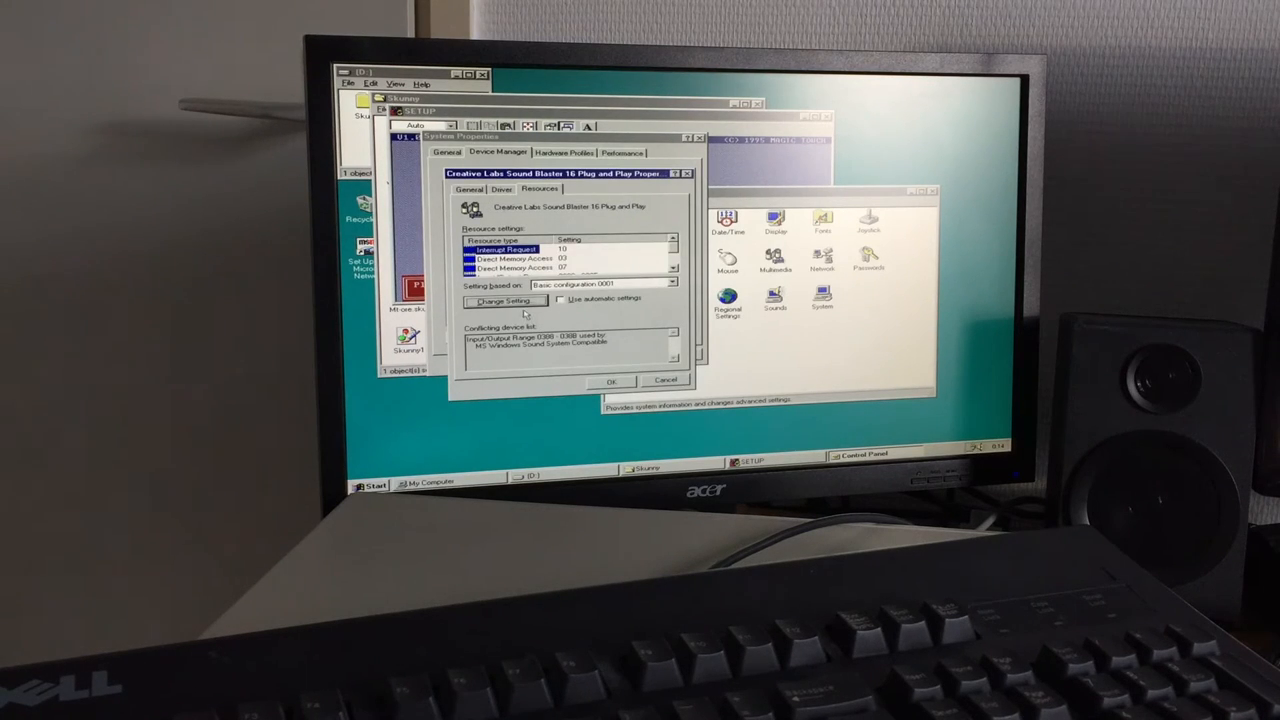
pyautogui.click(507, 301)
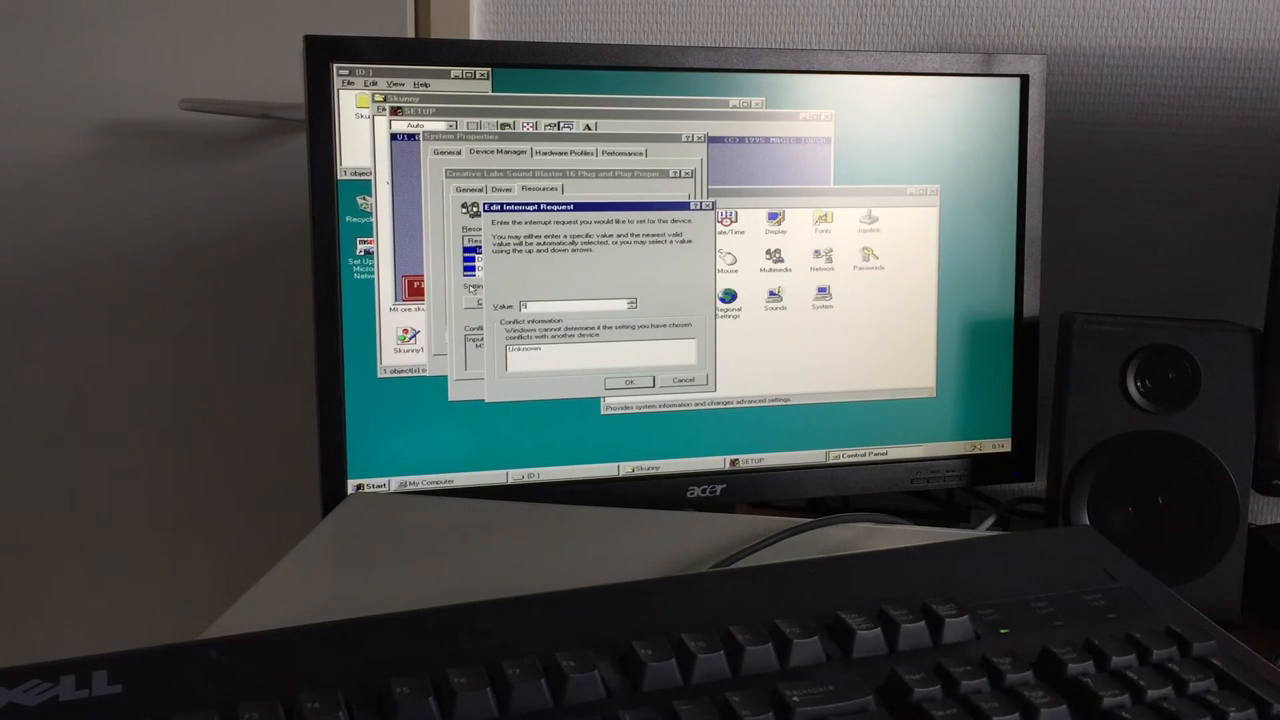
pyautogui.click(629, 381)
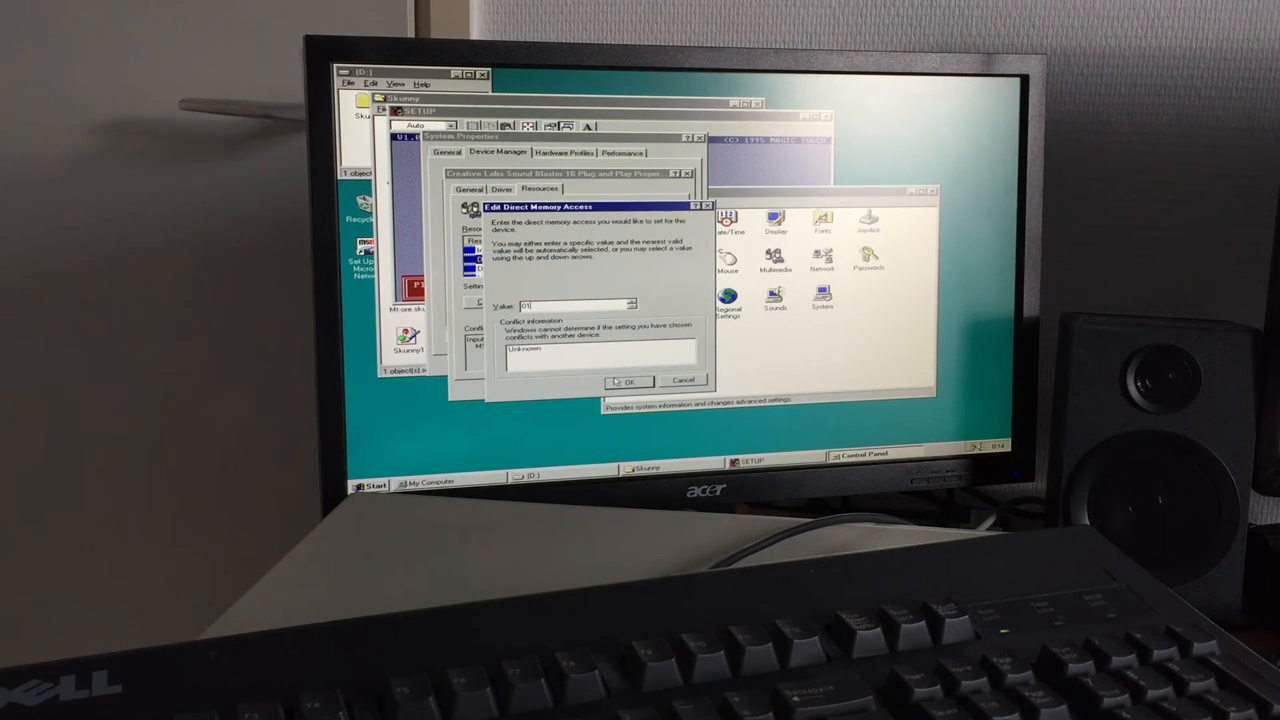
# - Set the two DMA channels to 01 and 05 and apply the new resources
pyautogui.click(626, 380)
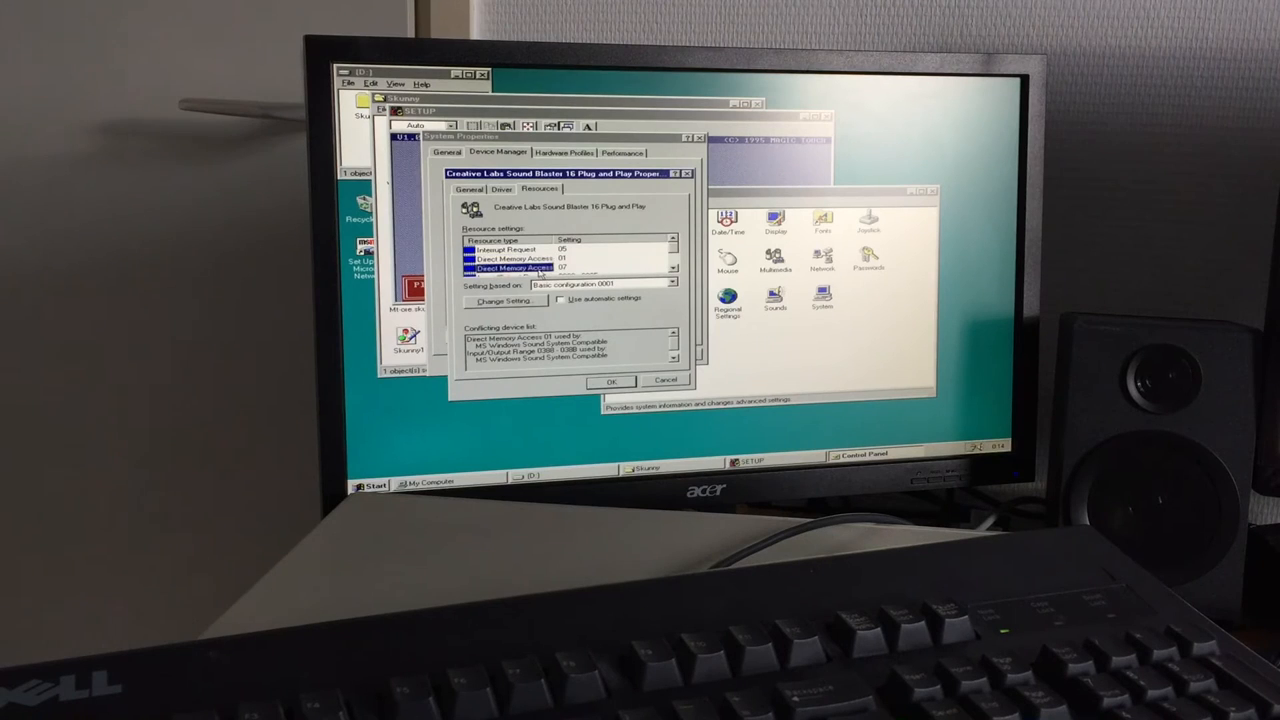
pyautogui.click(503, 301)
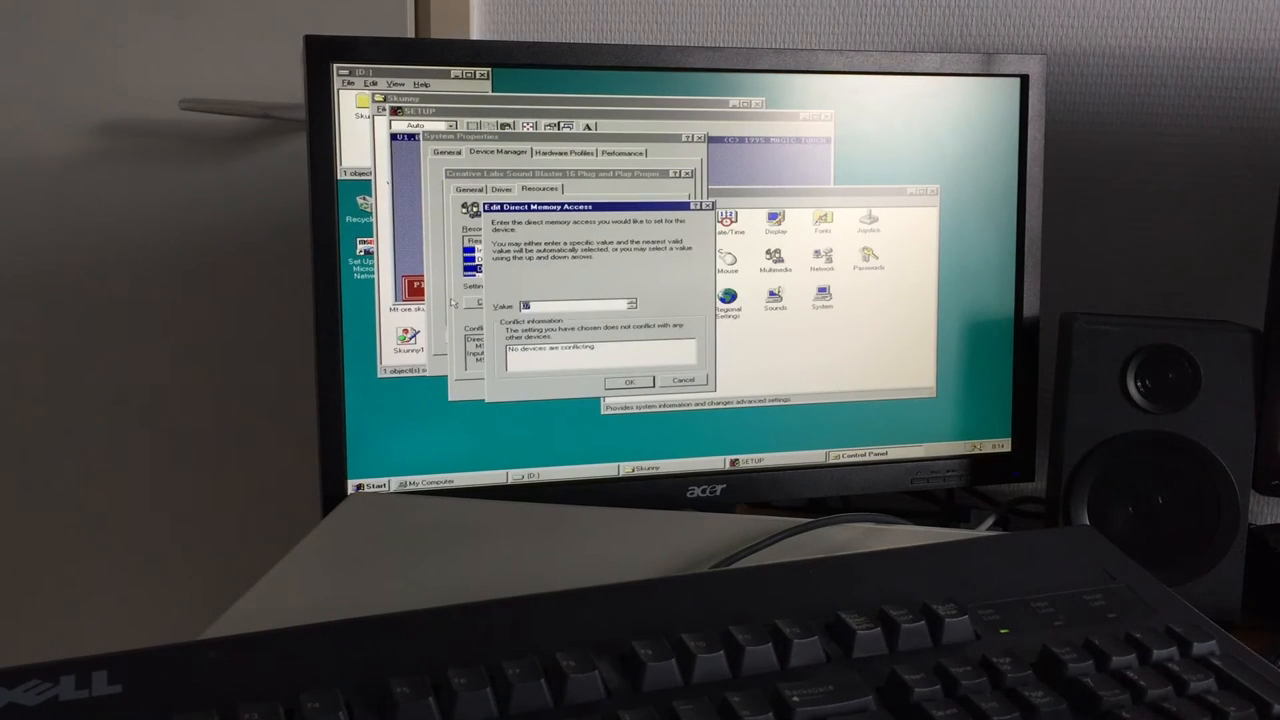
pyautogui.click(629, 380)
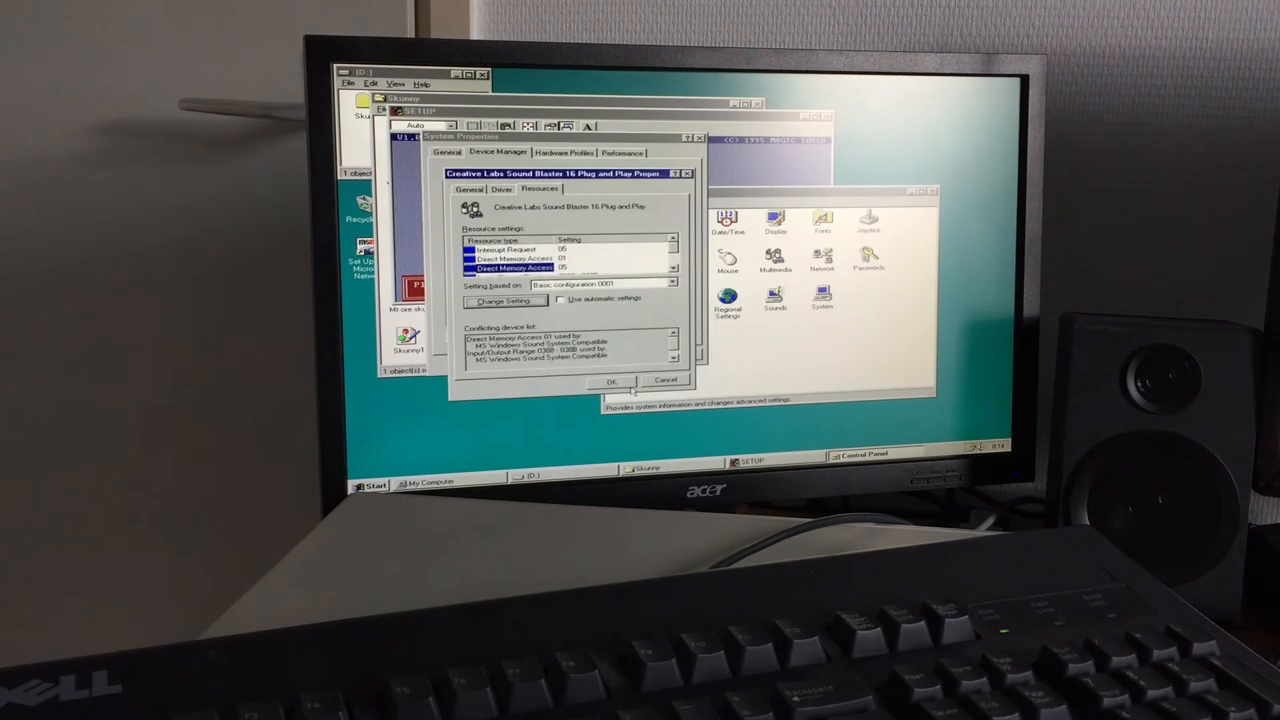
pyautogui.click(508, 249)
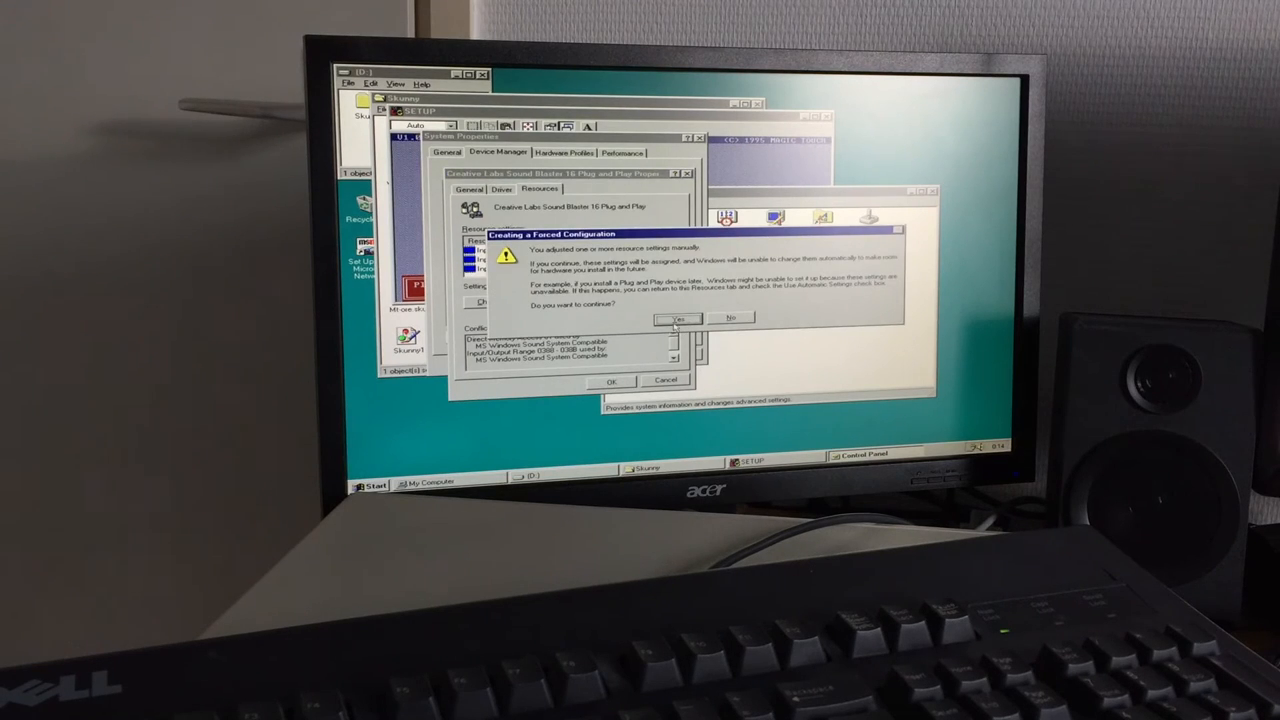
# - Accept the forced configuration warning and close the Sound Blaster 16 properties
pyautogui.click(679, 319)
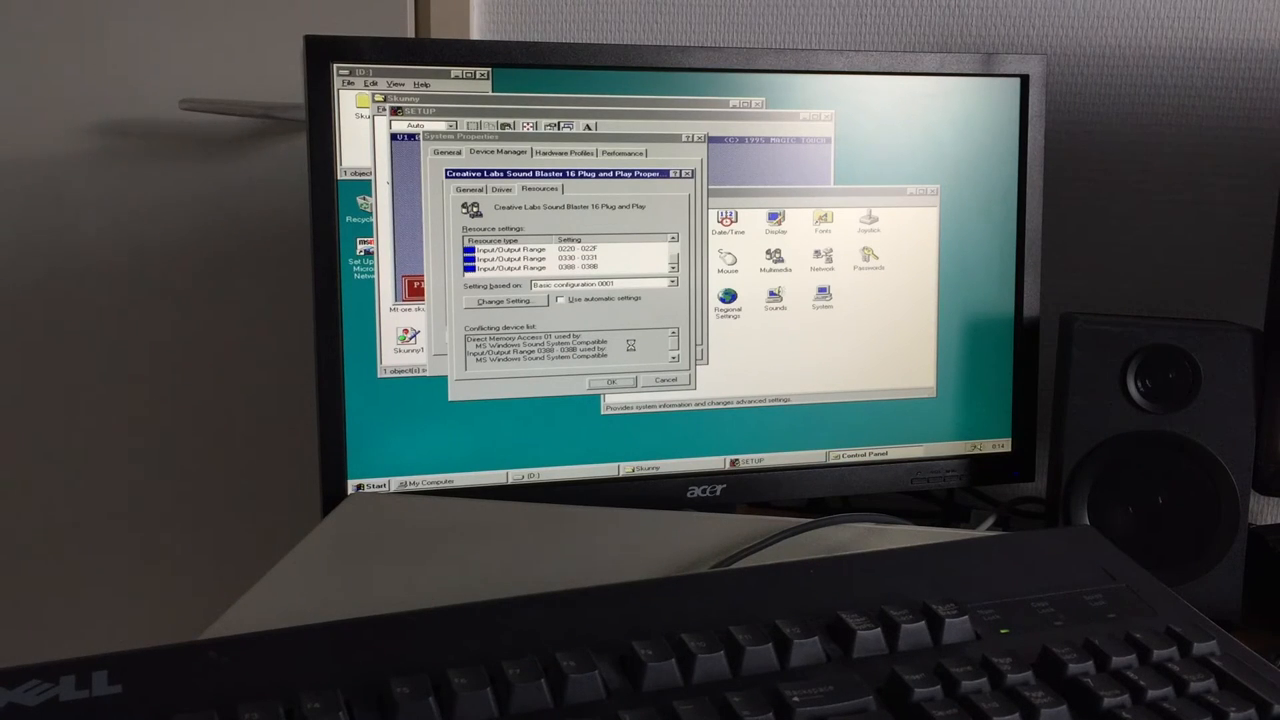
pyautogui.click(664, 380)
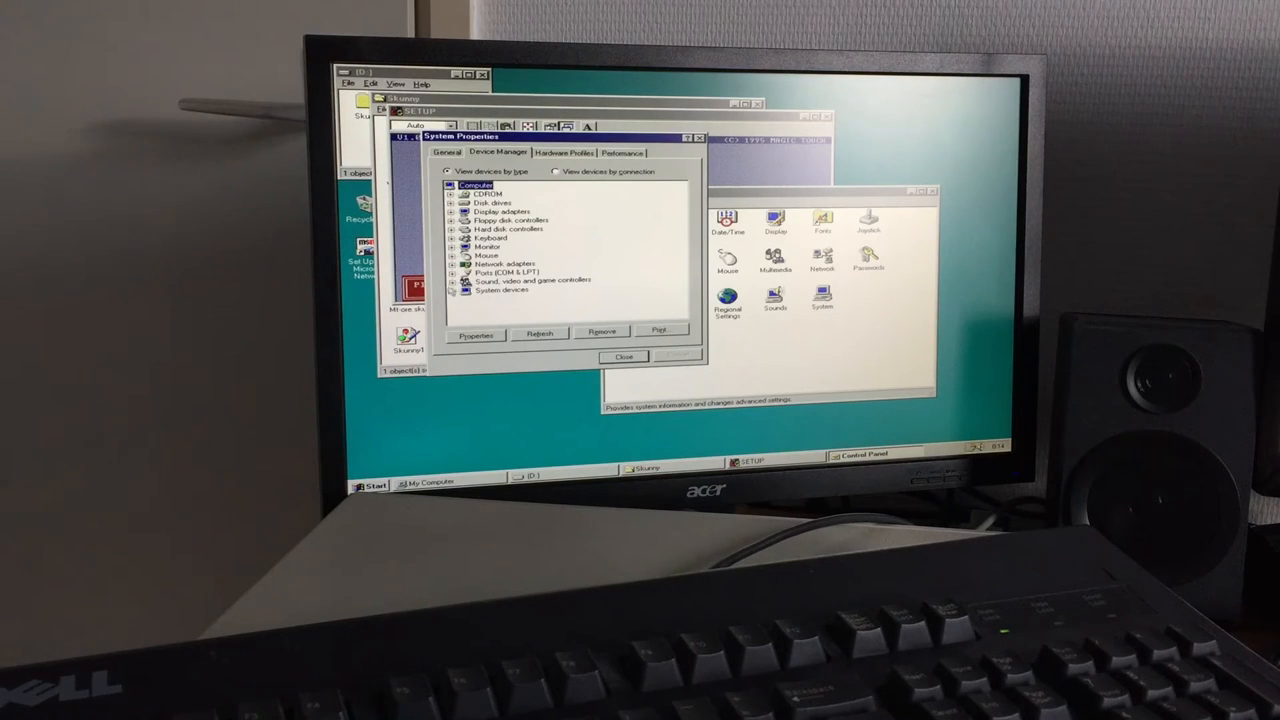
# - Review the MS Windows Sound System Compatible device's emulation settings and resources, then close it
pyautogui.click(456, 280)
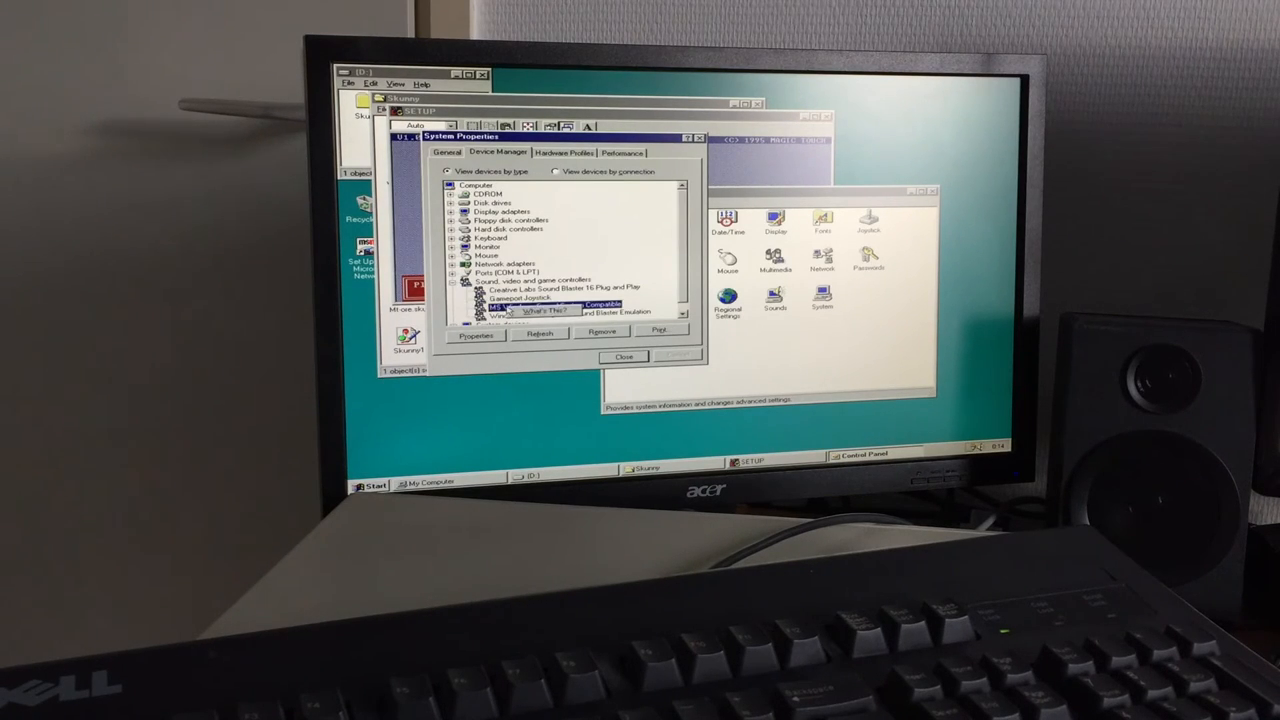
pyautogui.click(661, 333)
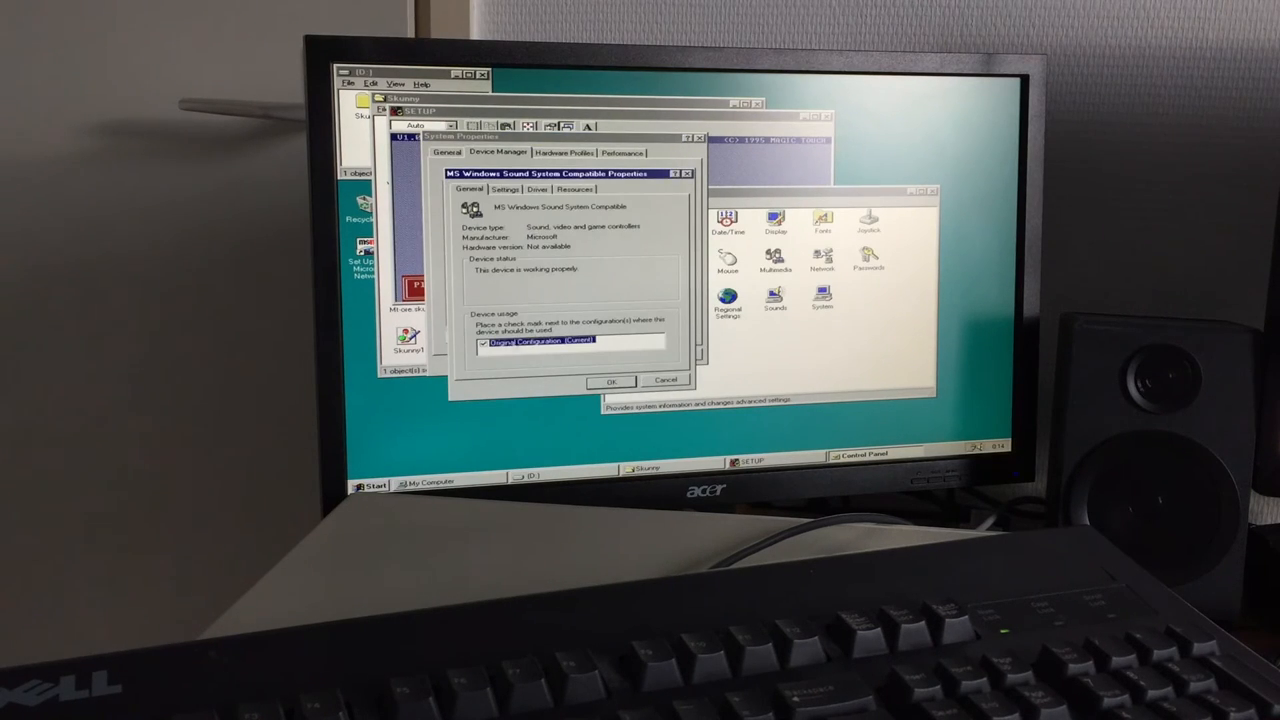
pyautogui.click(504, 189)
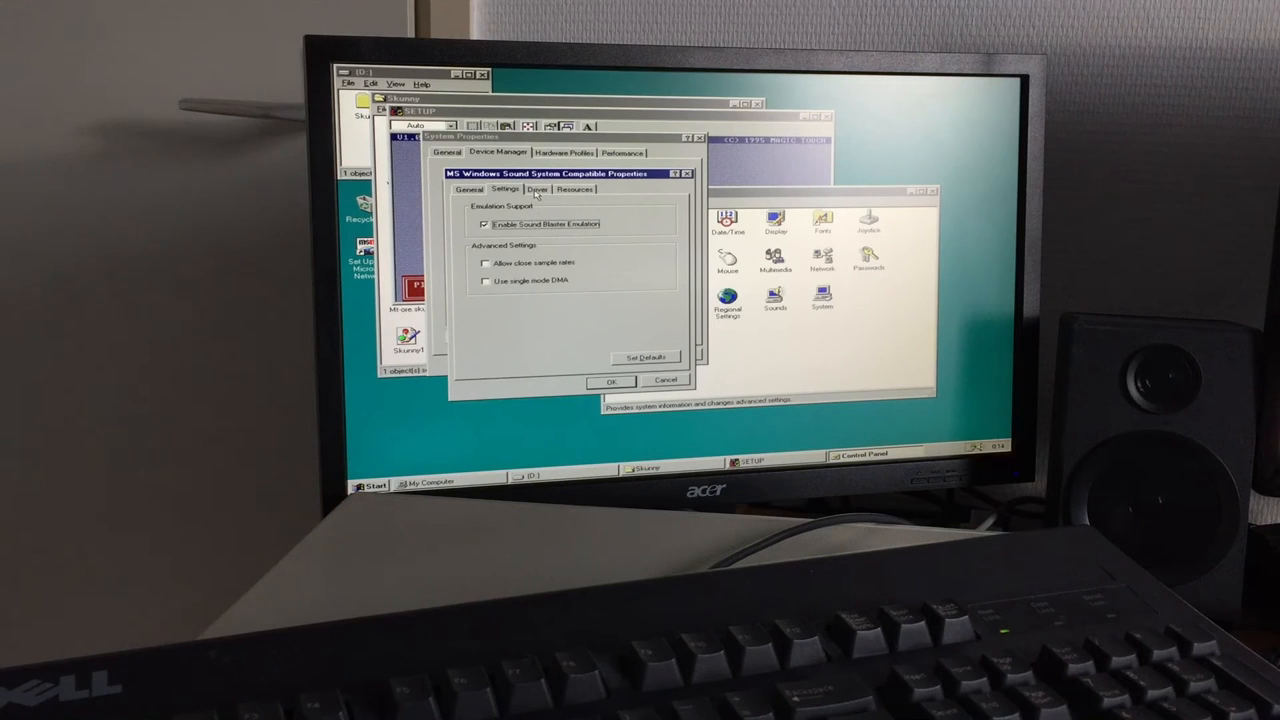
pyautogui.click(575, 189)
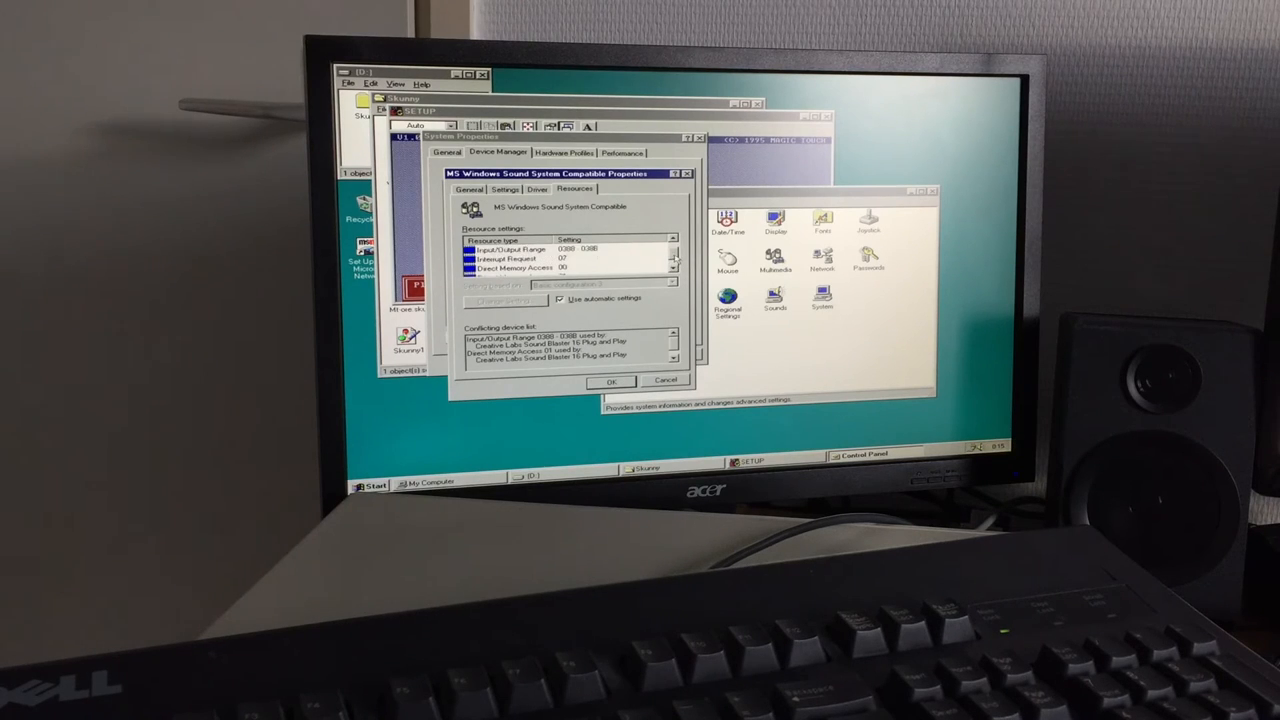
pyautogui.click(664, 380)
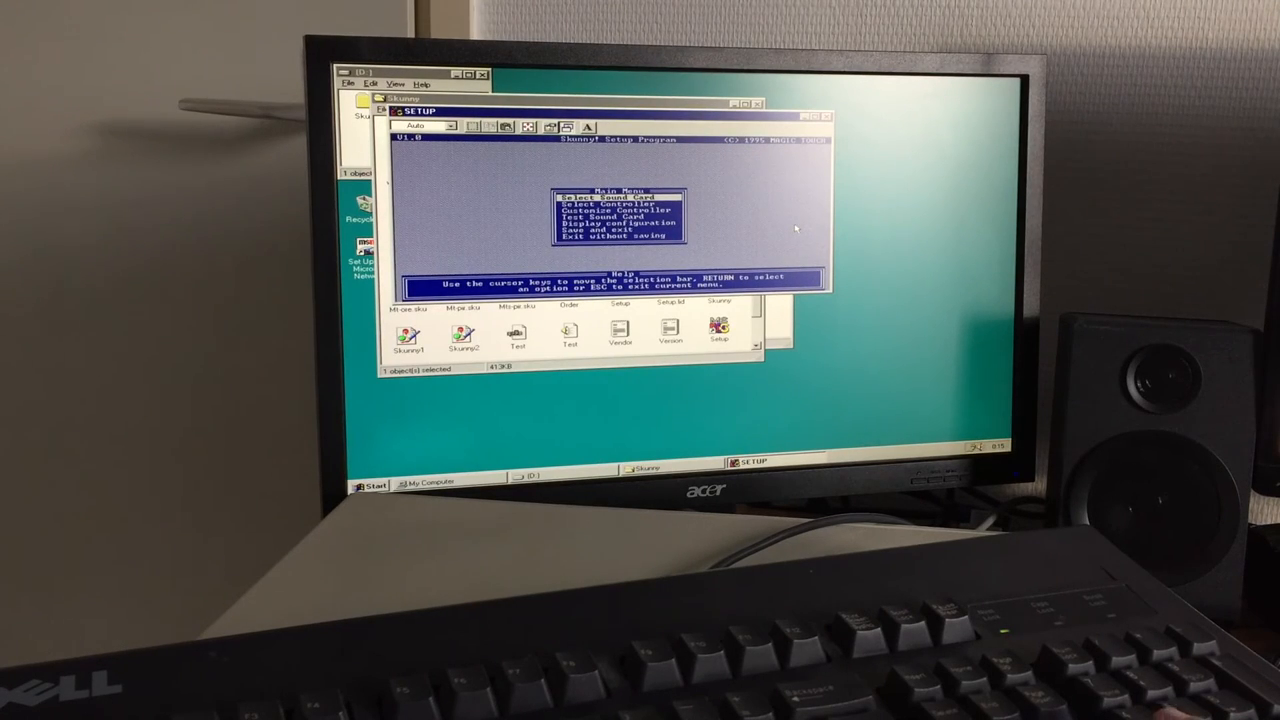
# - Choose Select Sound Card from the Skunny Setup main menu
pyautogui.press('down')
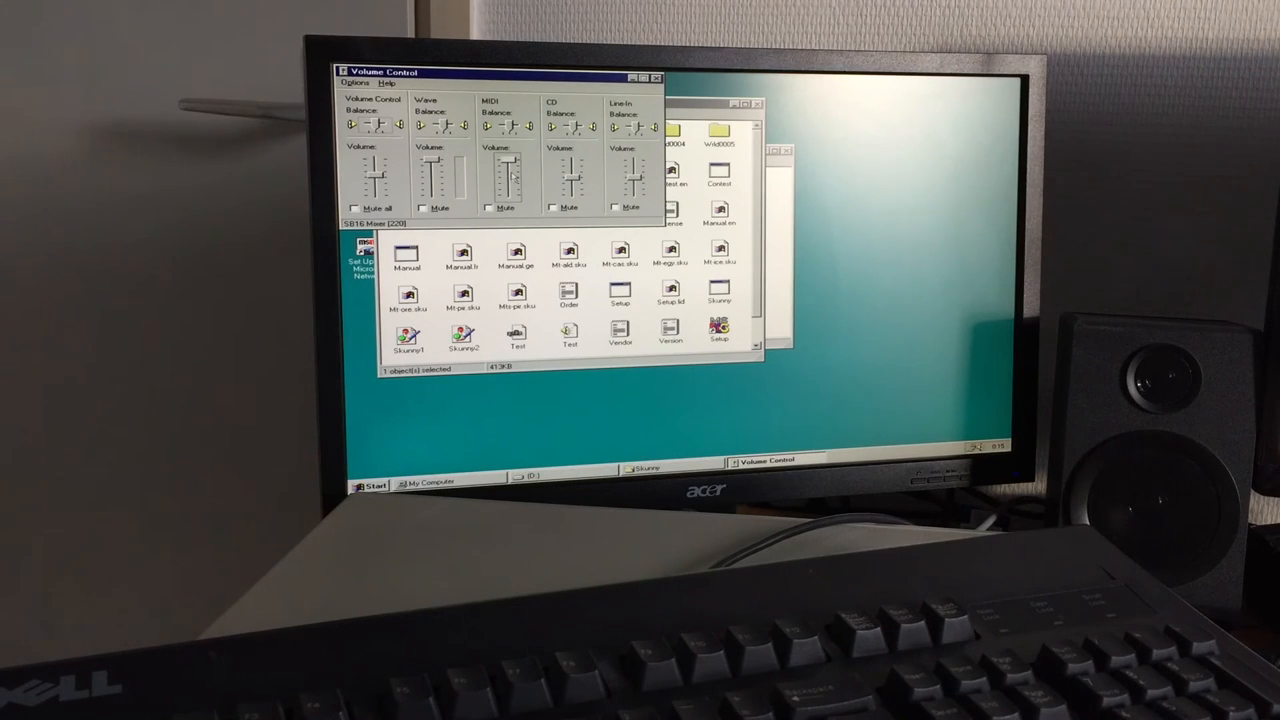
# - Adjust the Volume Control mixer levels for the Sound Blaster 16
pyautogui.click(656, 78)
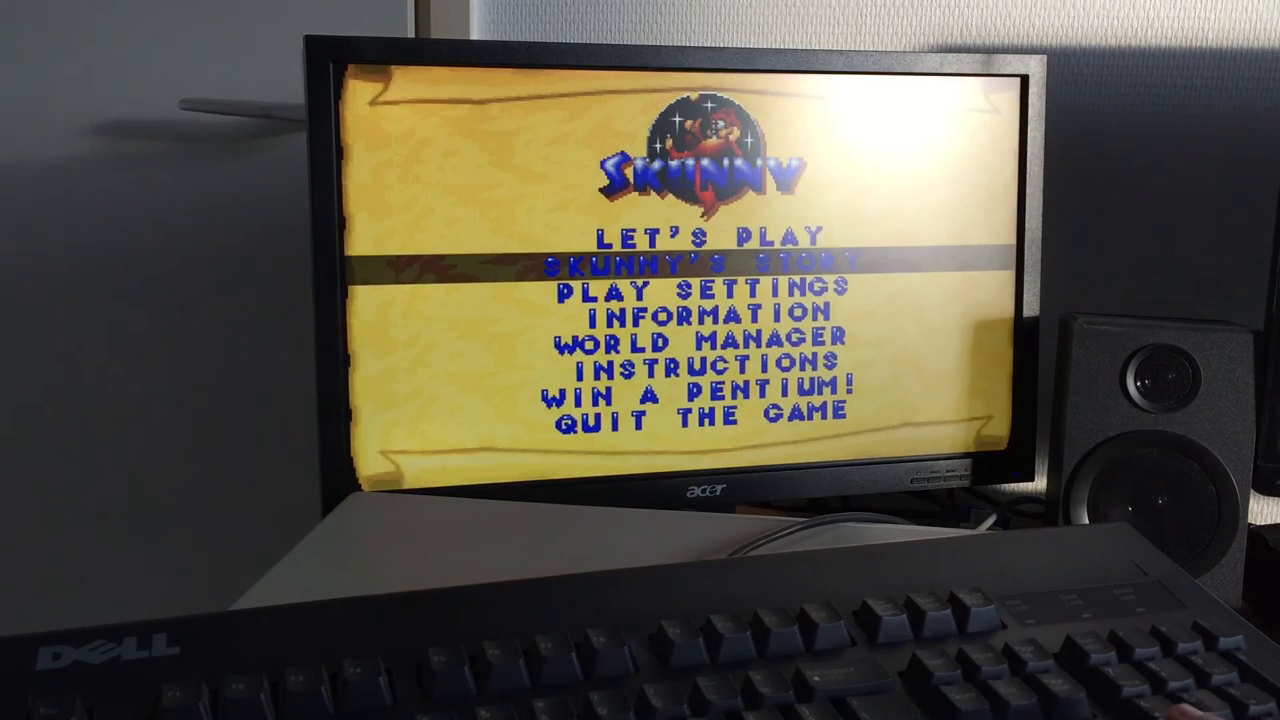
# - Select LET'S PLAY on Skunny's main menu and start the game
pyautogui.press('up')
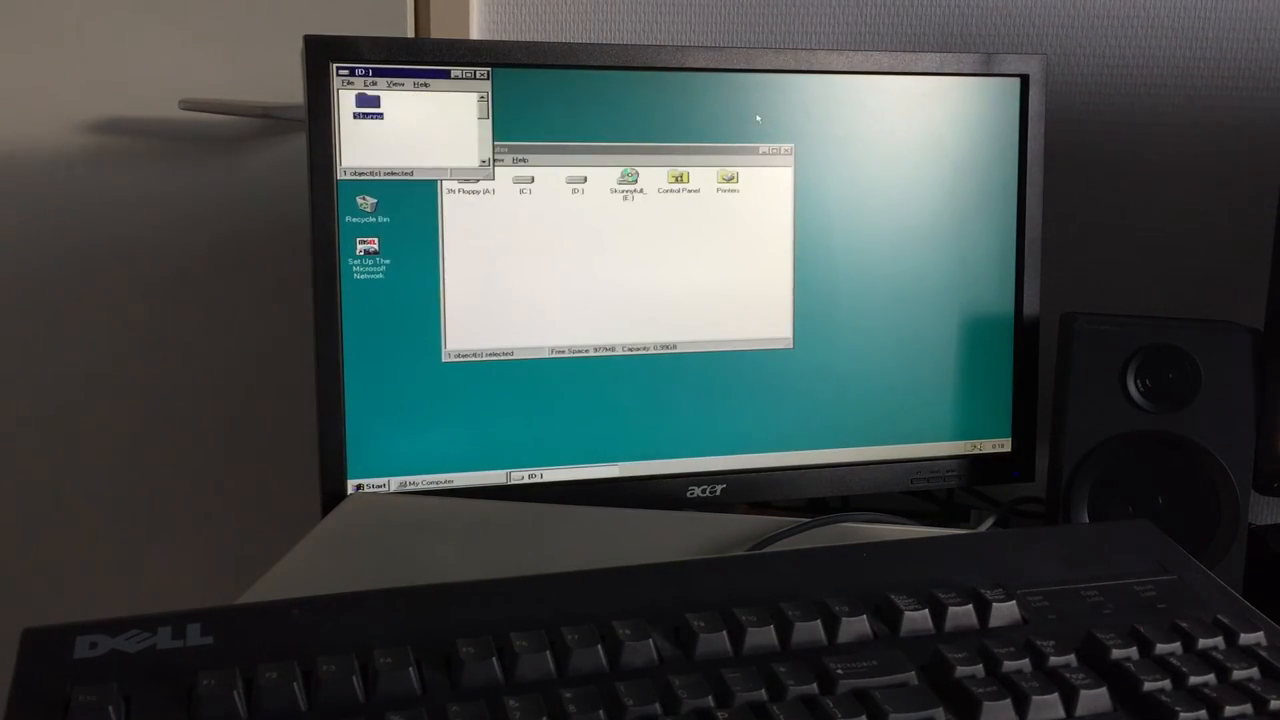
pyautogui.moveTo(698, 198)
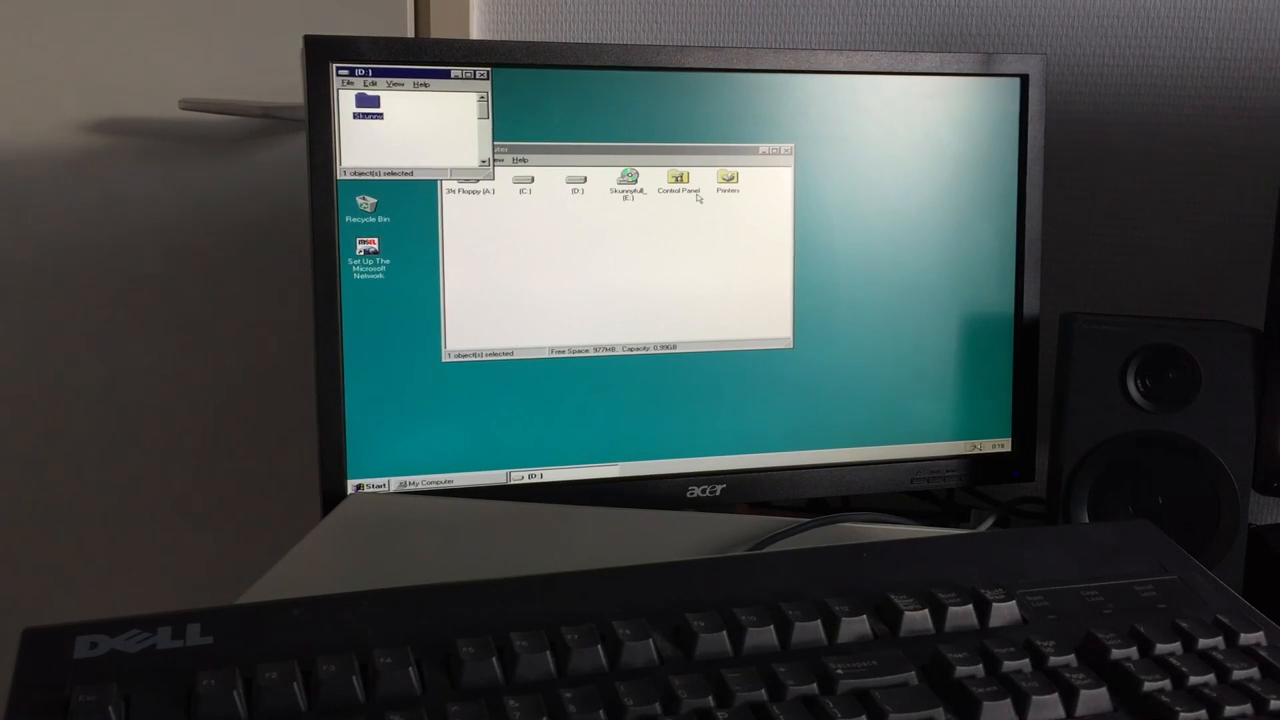